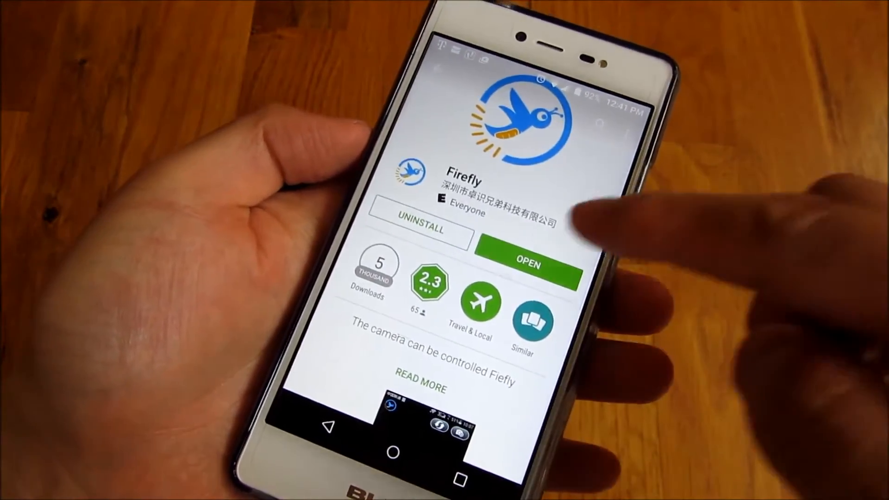
Launch the installed Firefly app from its Google Play Store page.
click(526, 264)
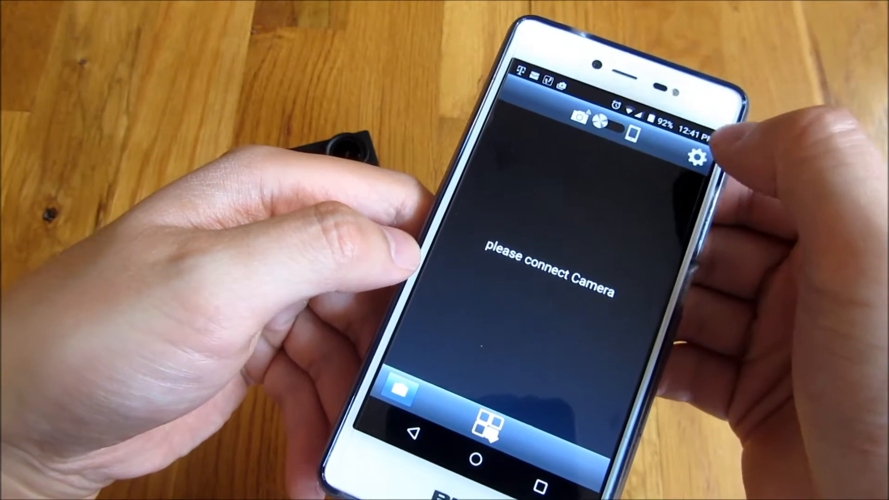
Open the phone's Wi-Fi settings from Firefly's 'please connect Camera' screen.
click(697, 156)
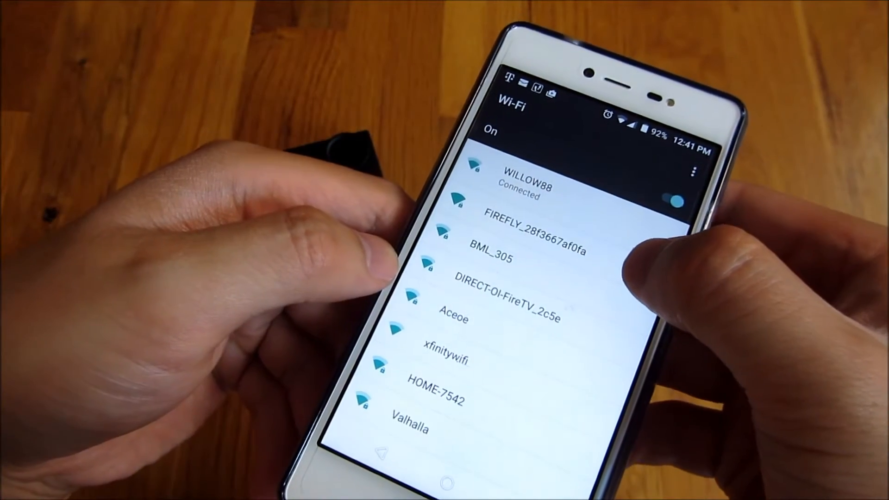
Select FIREFLY_28f3667af0fa and enter its numeric password to connect.
click(511, 233)
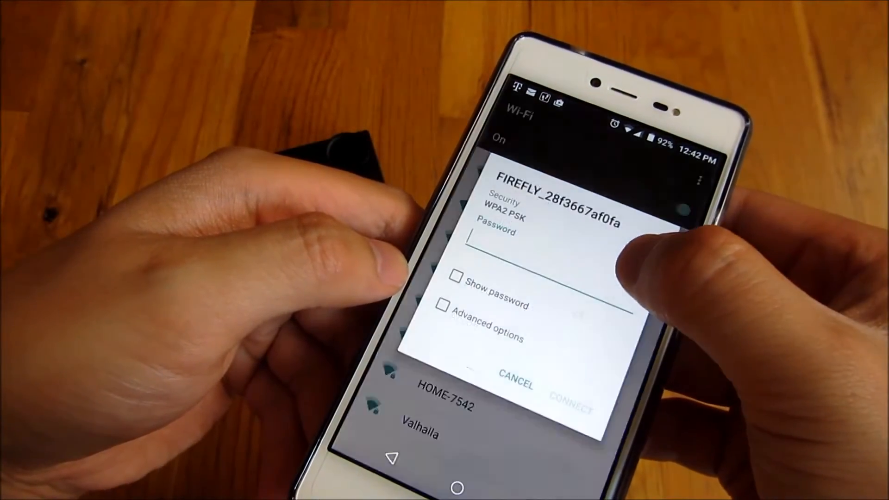
click(522, 240)
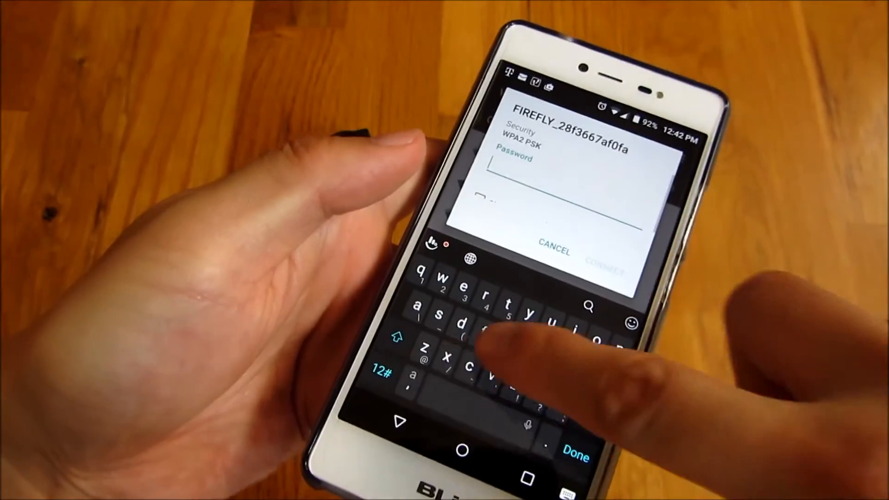
click(381, 373)
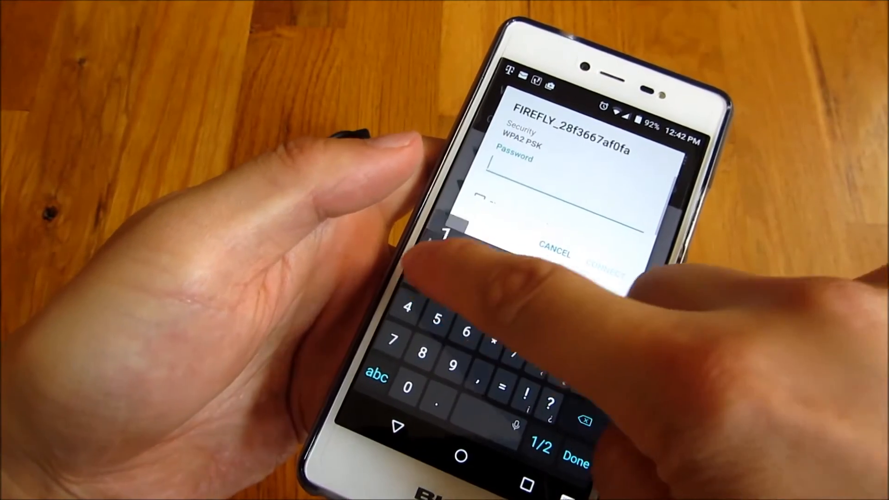
click(405, 303)
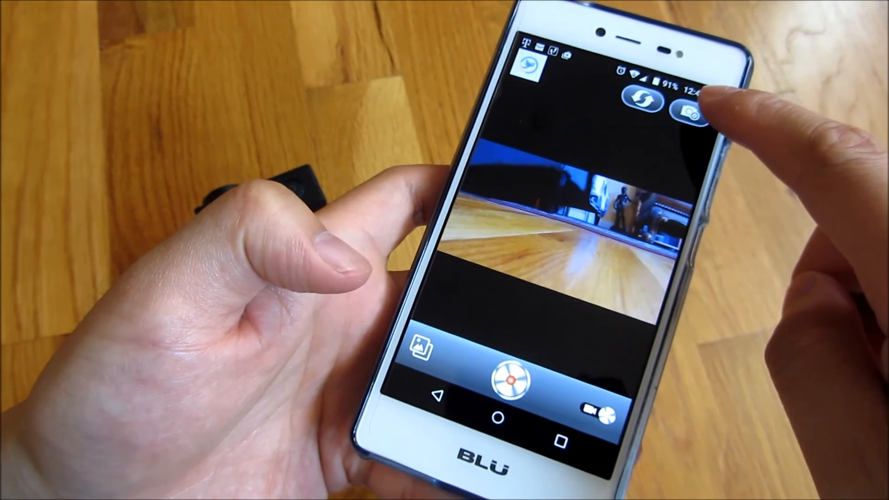
Capture a shot with the shutter button in Firefly's live camera preview.
click(507, 379)
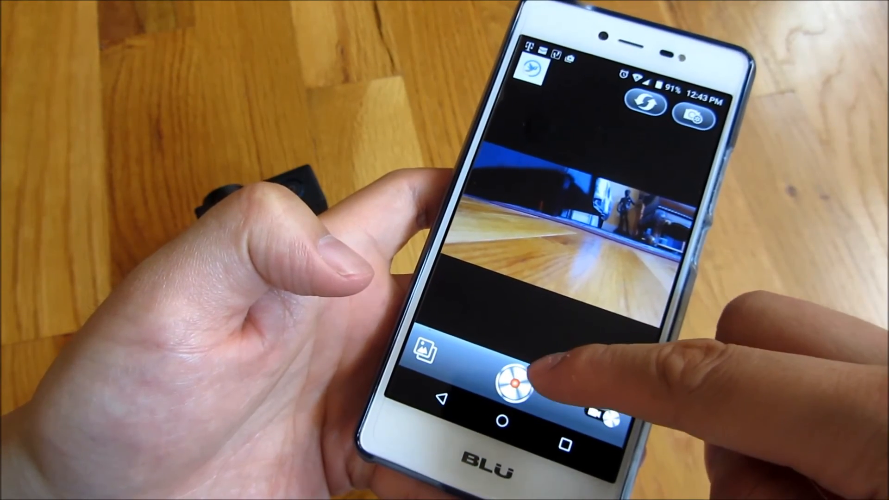